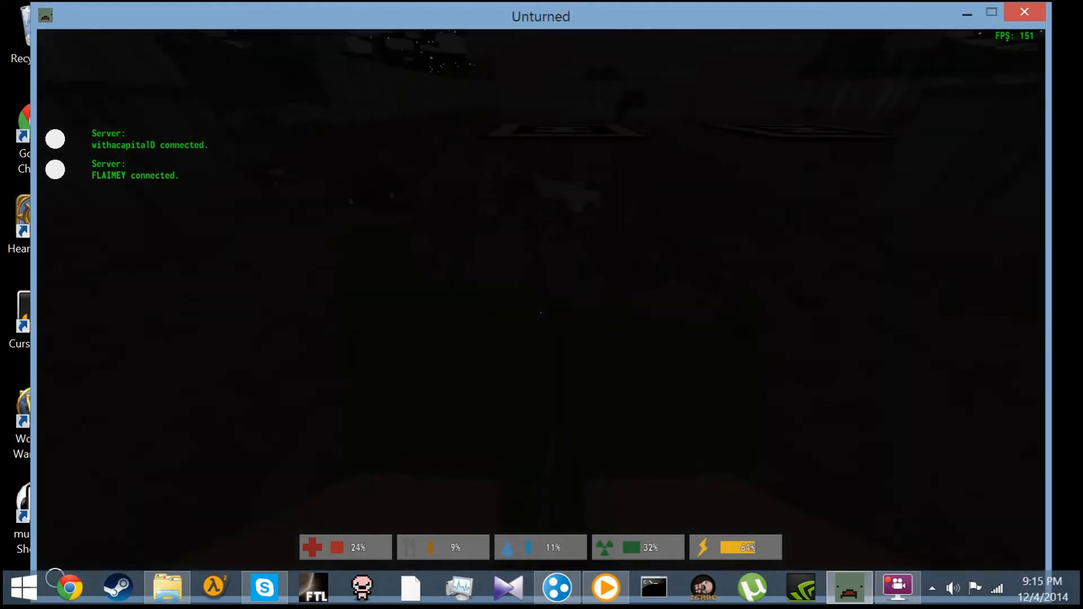
- Check the inventory for medical items to heal back to full health
key(i)
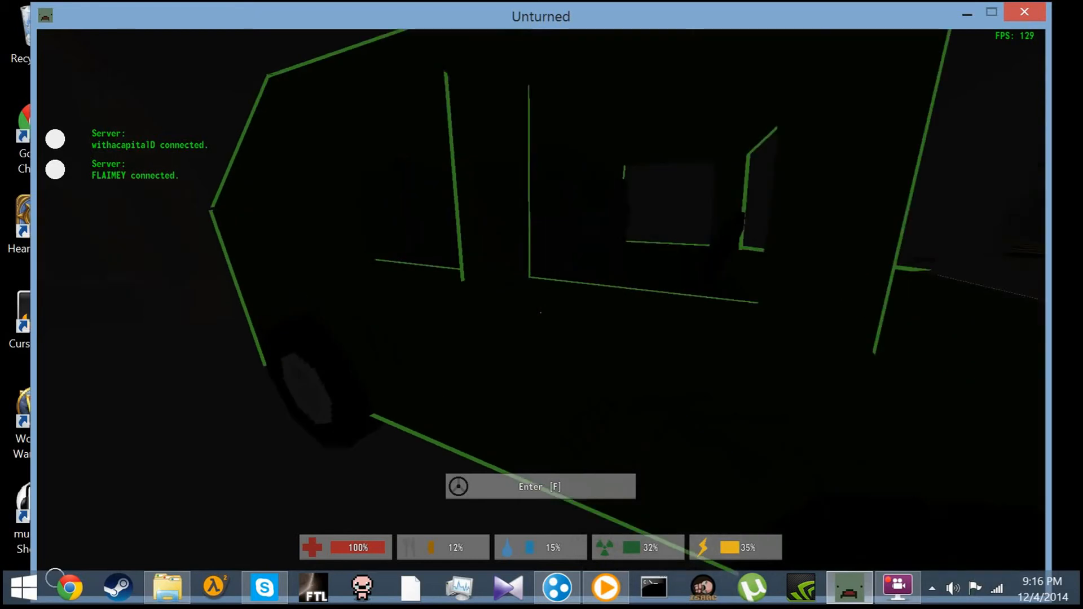
- Climb into the military truck to drive toward town
key(f)
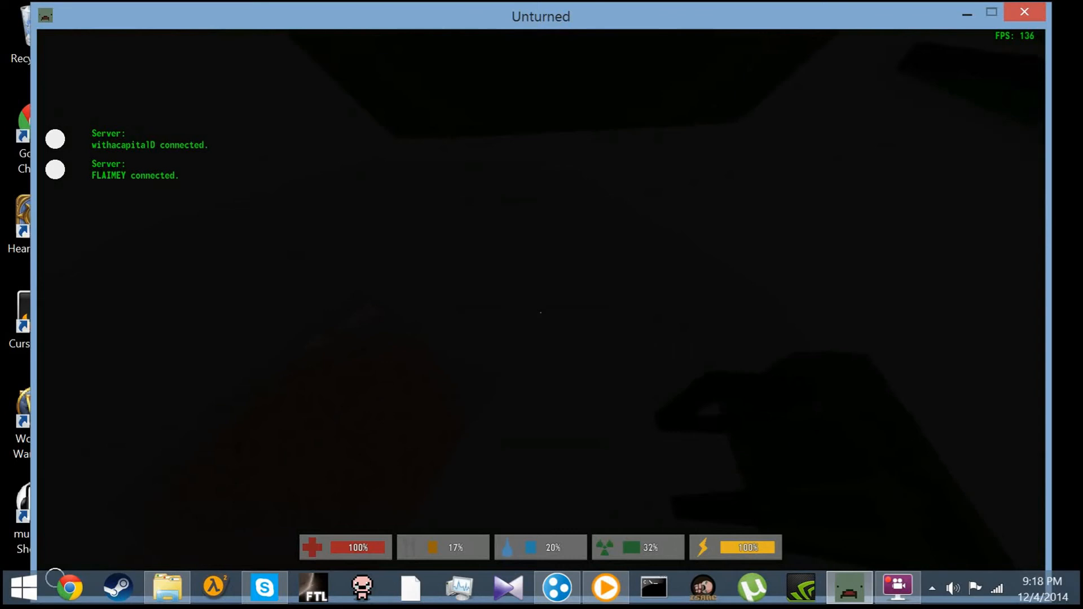
- Pick up the PDW Magazine found inside the building
key(i)
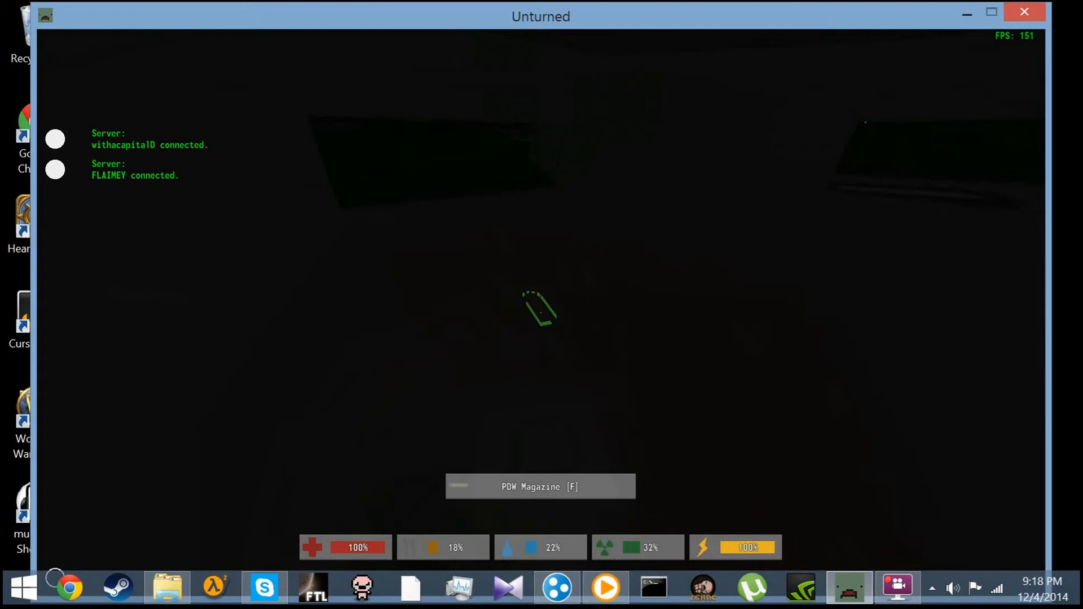
key(f)
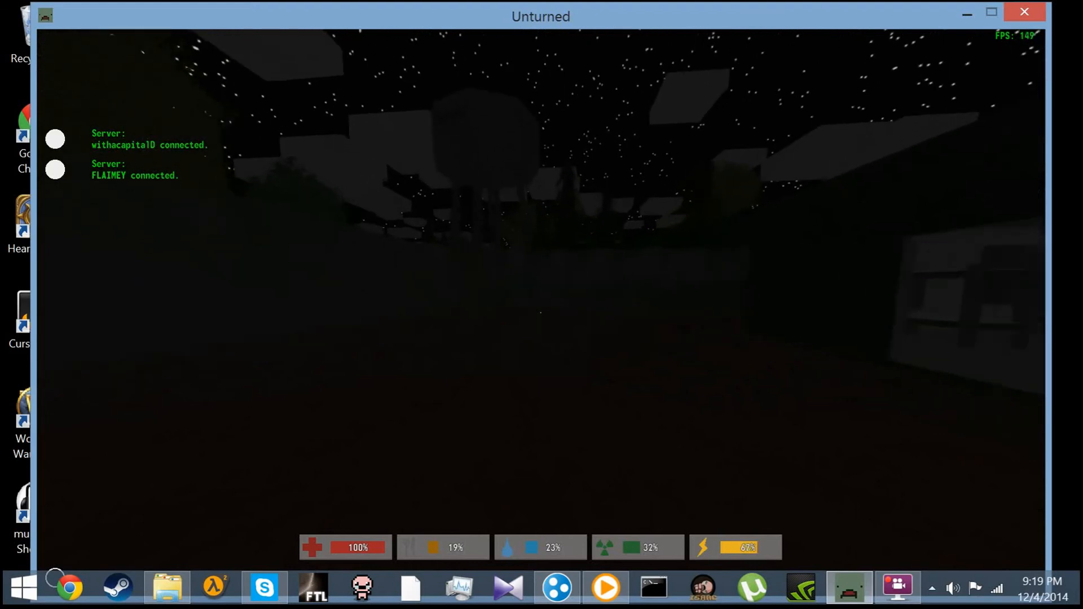
- Pick up the sandbags found while exploring the town on foot
key(i)
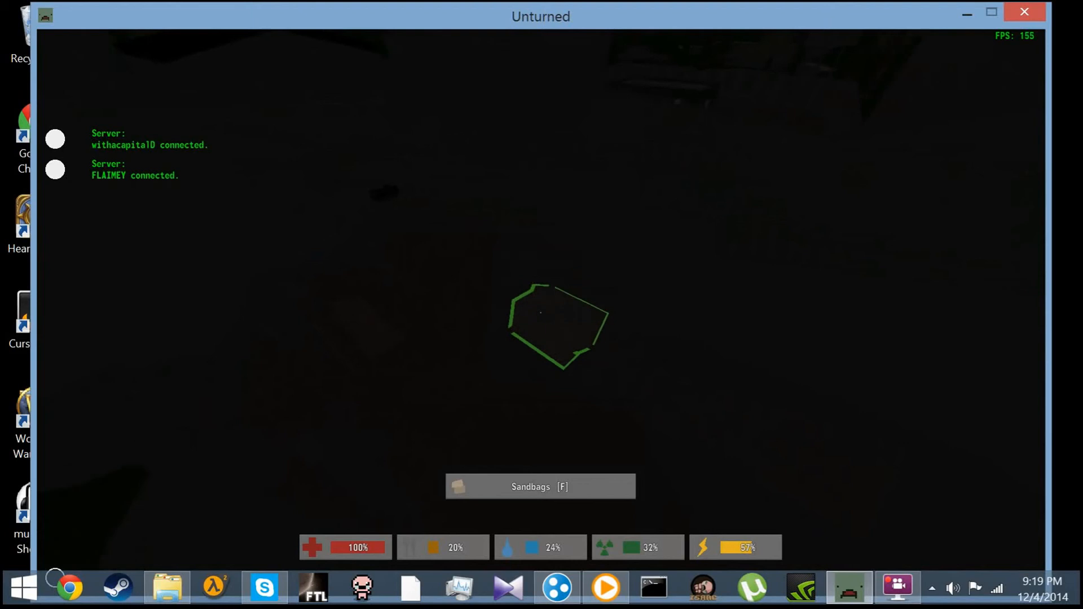
key(f)
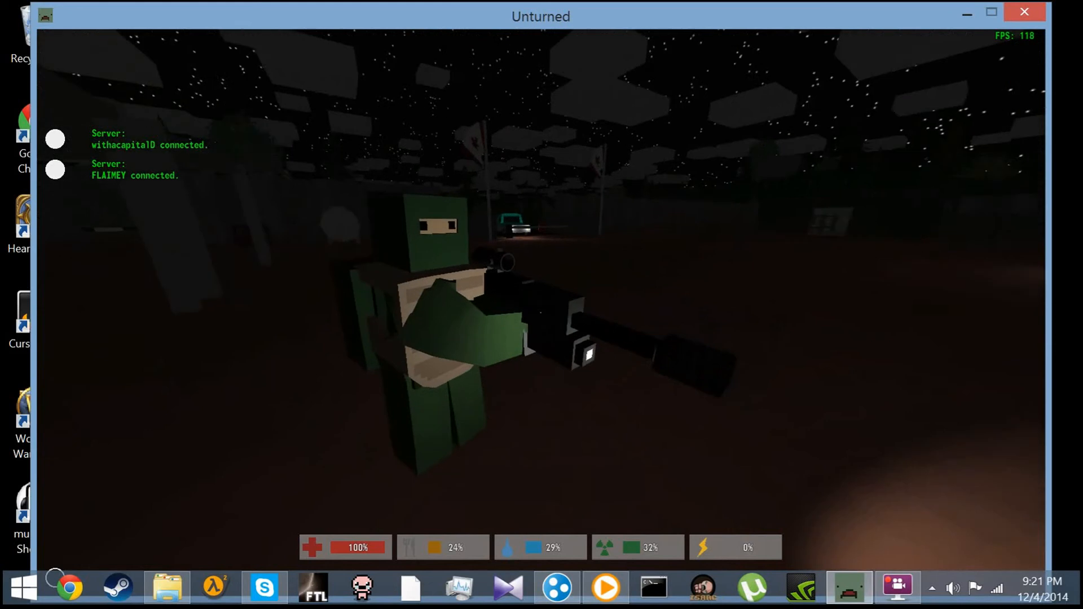
- Check the inventory while regrouping with FLAIMEY in the dark field
key(i)
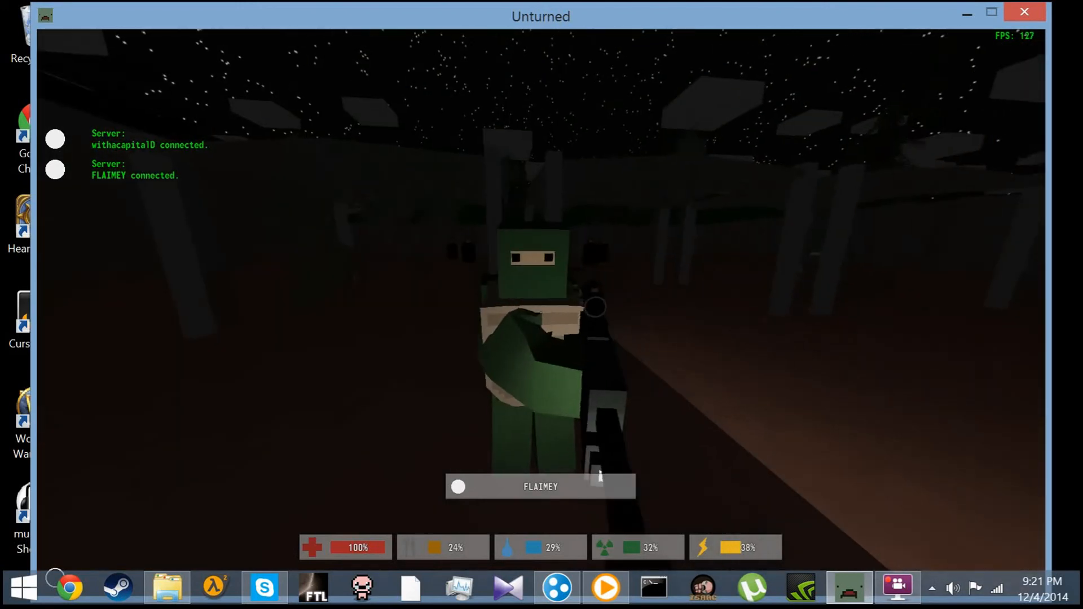
key(i)
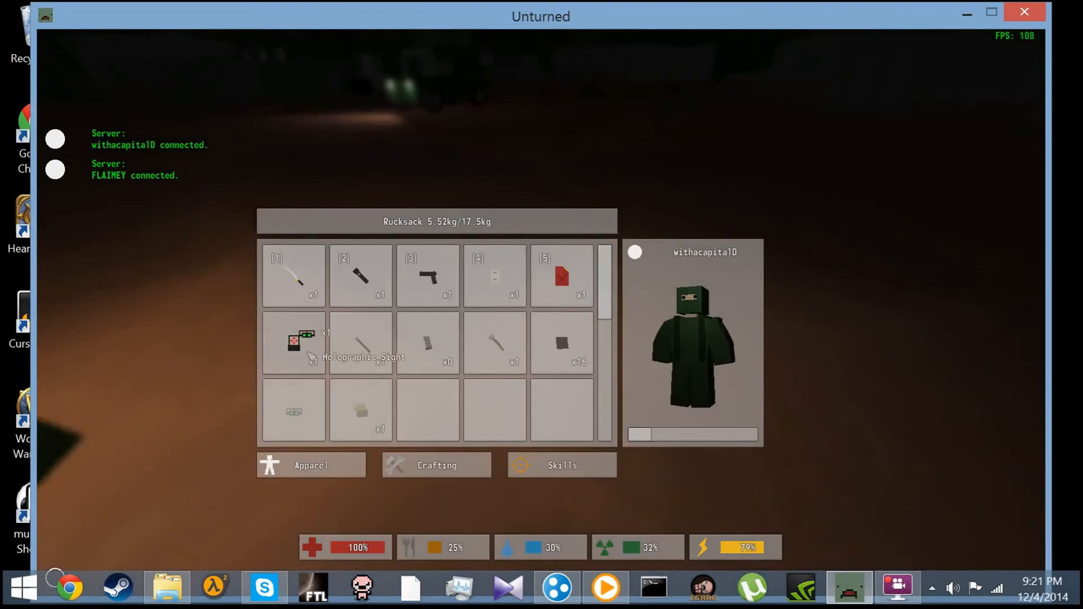
- Review the rucksack gear and come out holding the semi-auto rifle with night vision on
key(Tab)
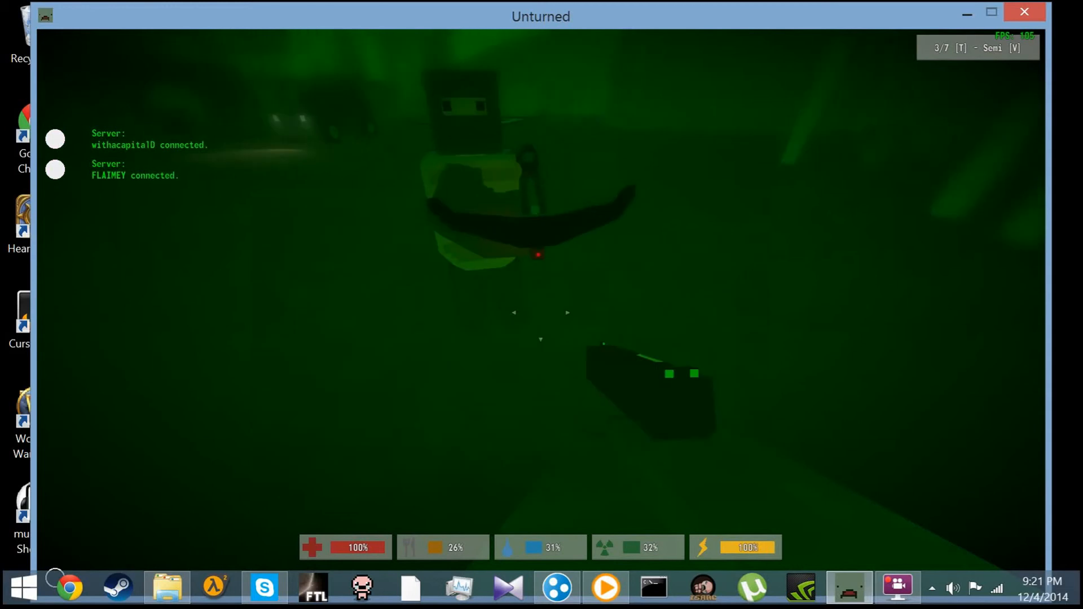
- Check the inventory while walking with FLAIMEY toward the parked truck
key(i)
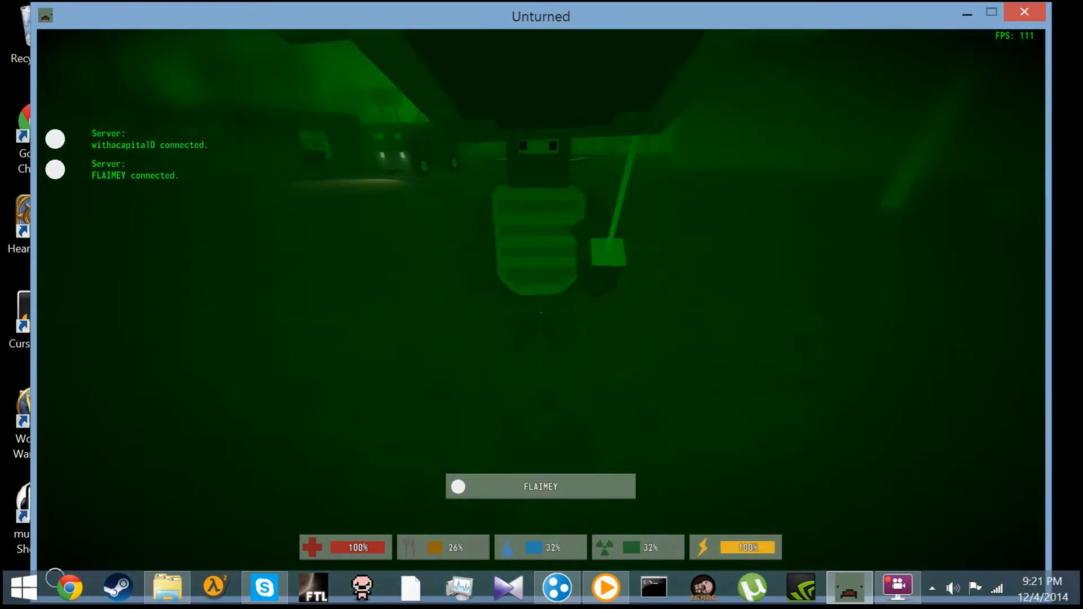
key(i)
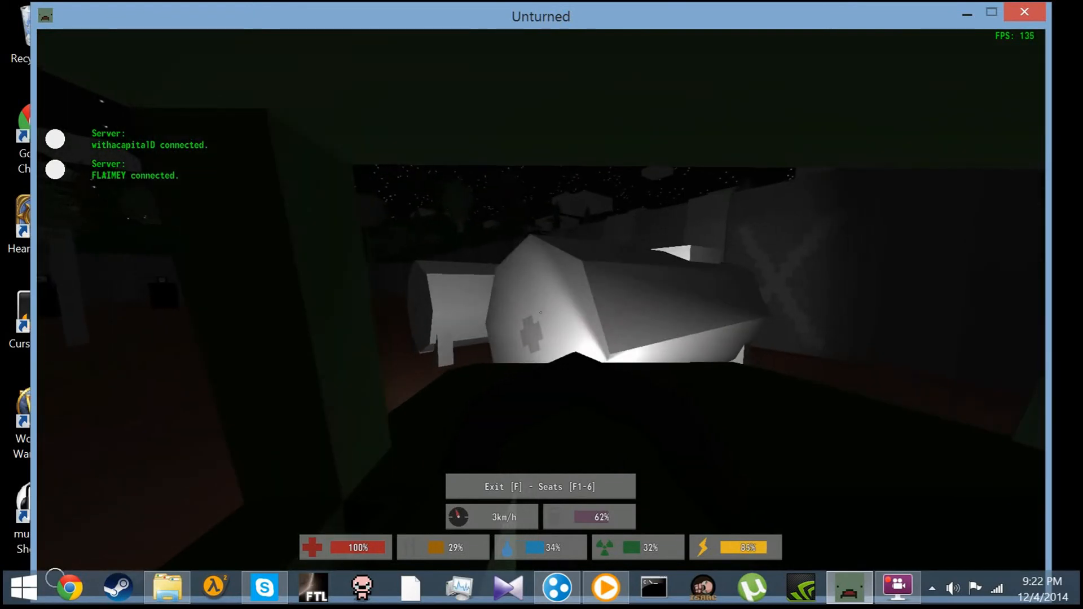
- Leave the vehicle and stand beside the green military truck
key(f)
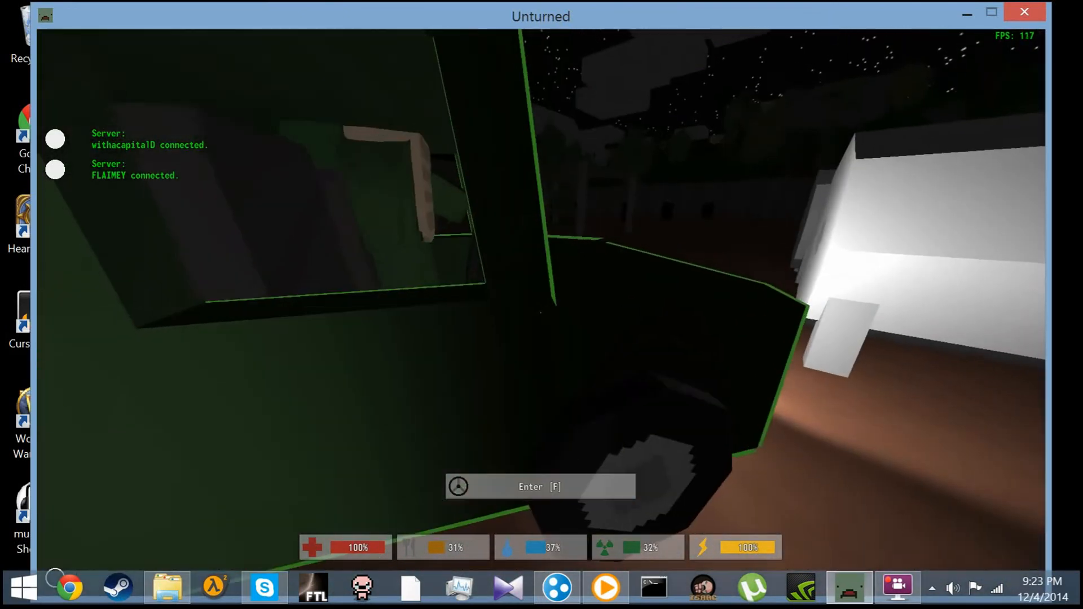
- Get into the military truck and drive off at around 50 km/h
key(f)
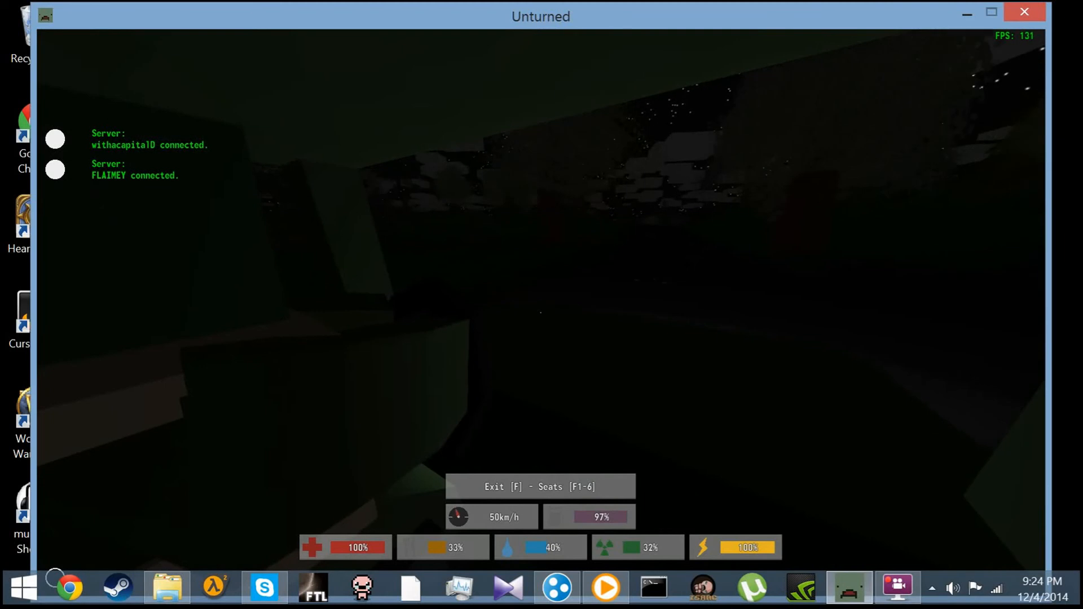
key(f)
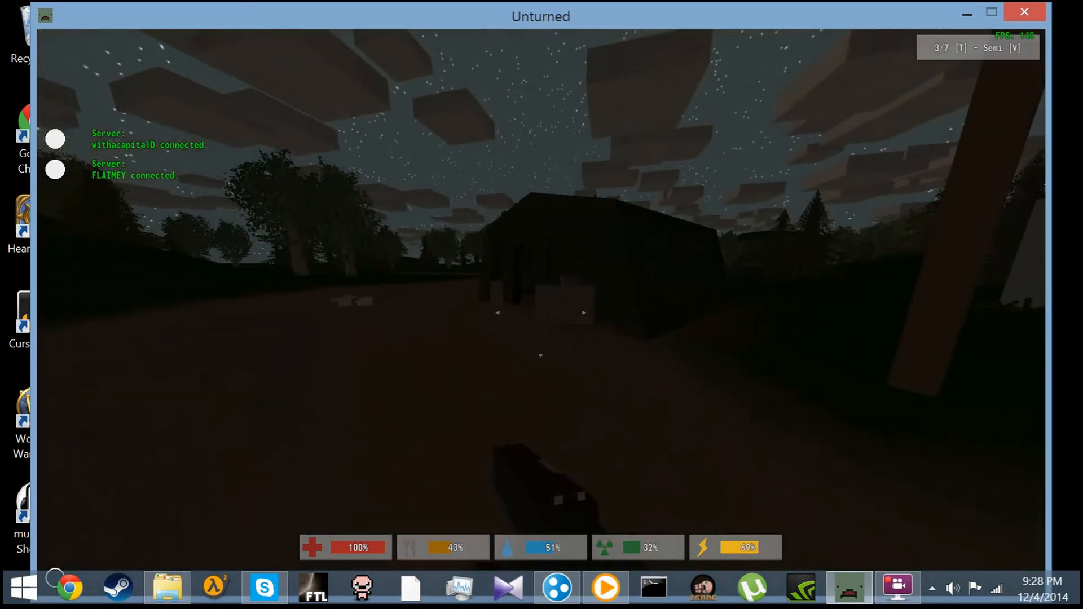
mouse_move(541, 305)
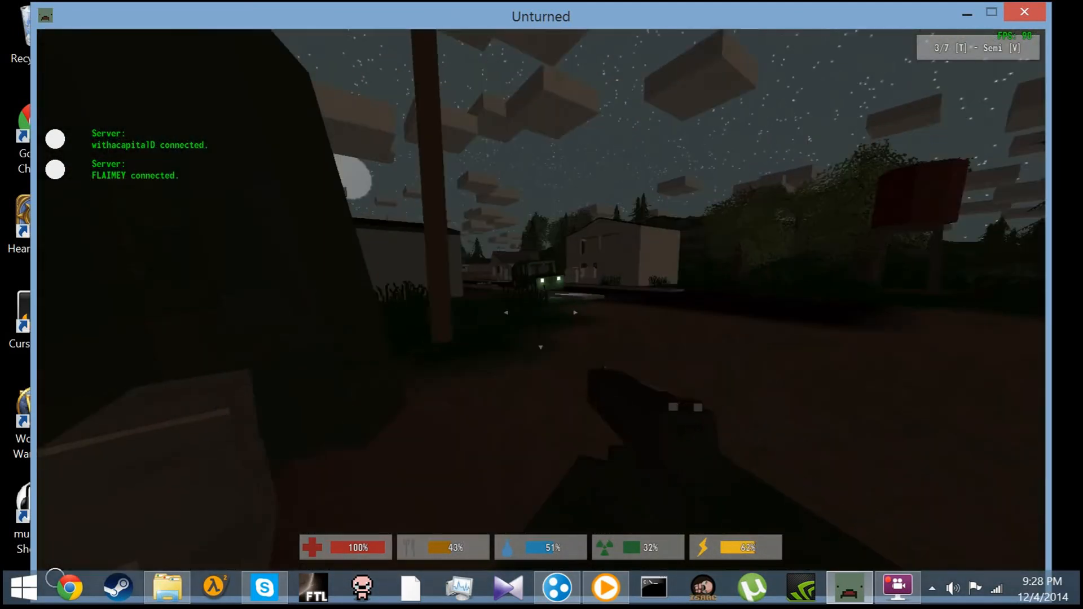